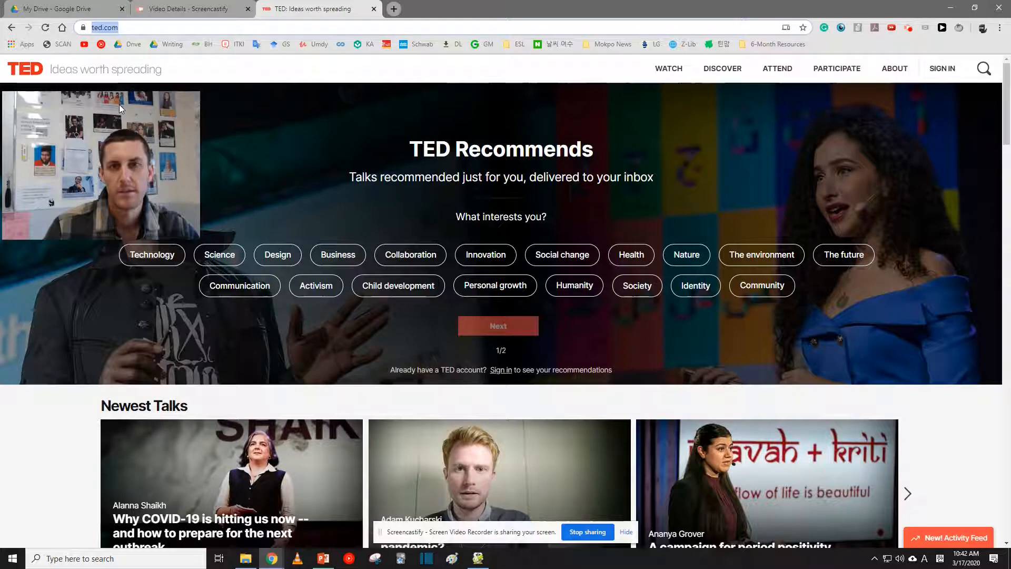
Reach the full TED Talks library through the Watch menu.
left_click(104, 27)
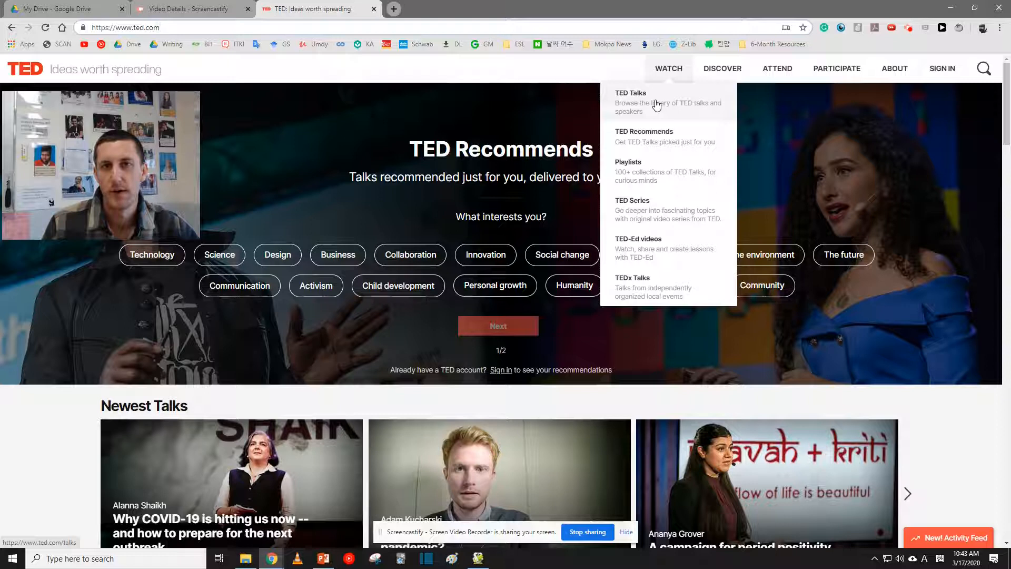
left_click(631, 102)
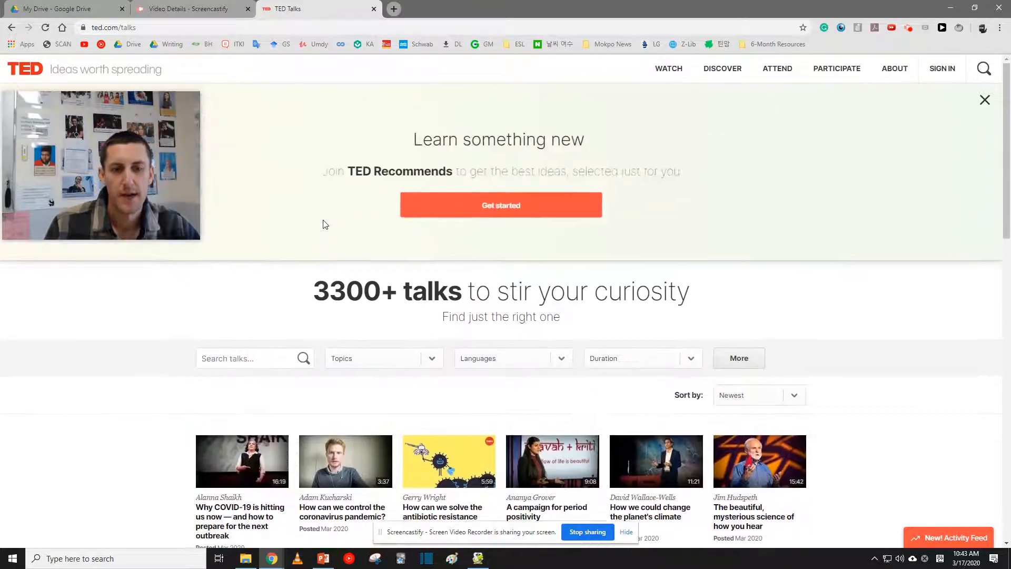
Limit the talks list to Duration 6–12 minutes.
scroll("down", 3)
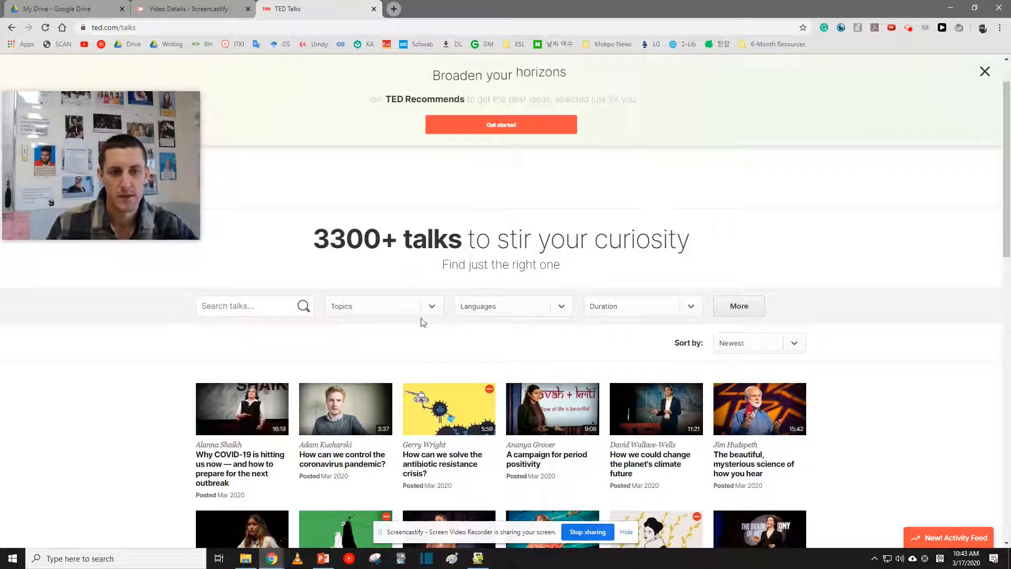
mouse_move(671, 314)
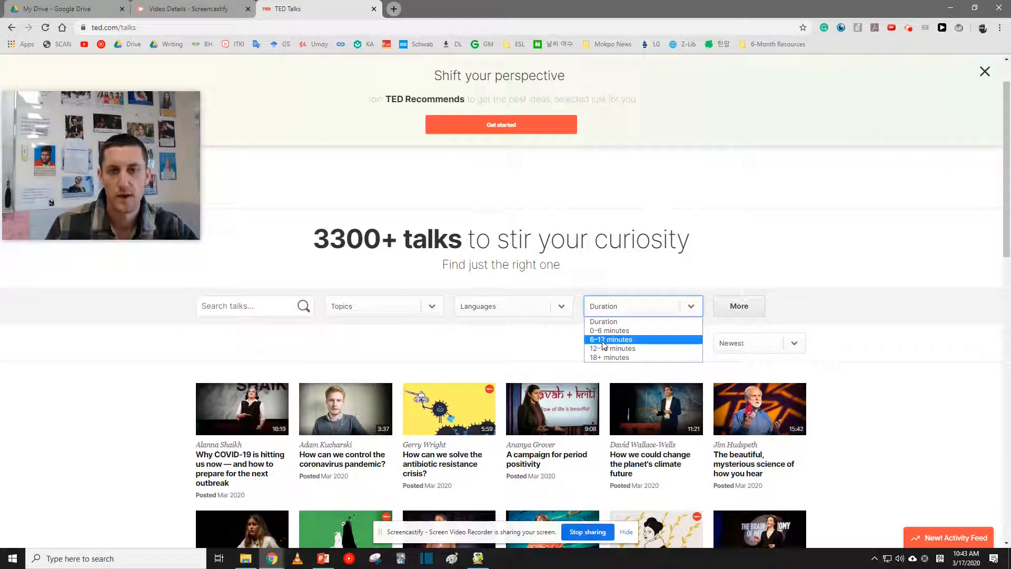
left_click(610, 338)
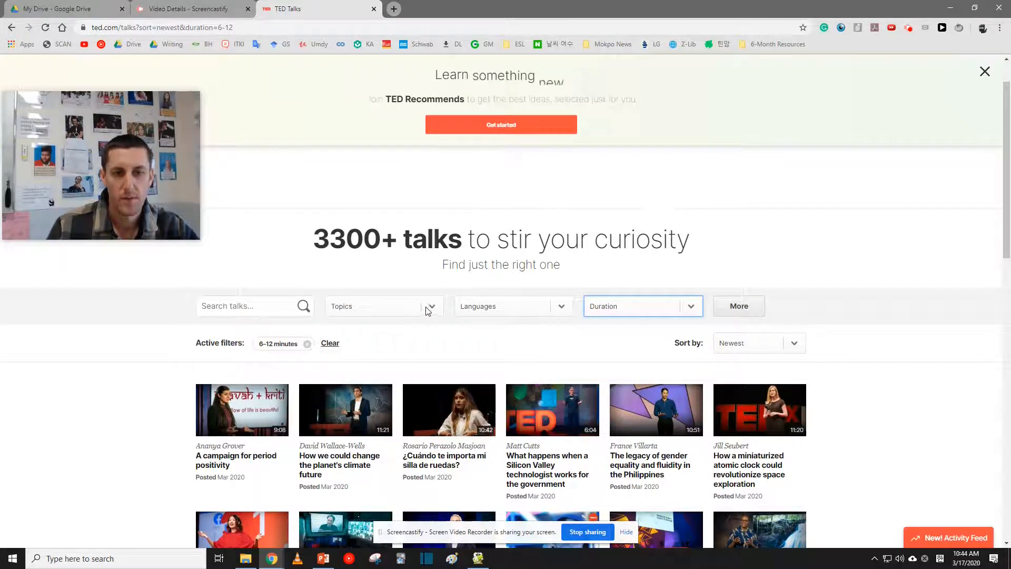
Add Psychology and Personal growth topic filters from the P–R group.
left_click(383, 306)
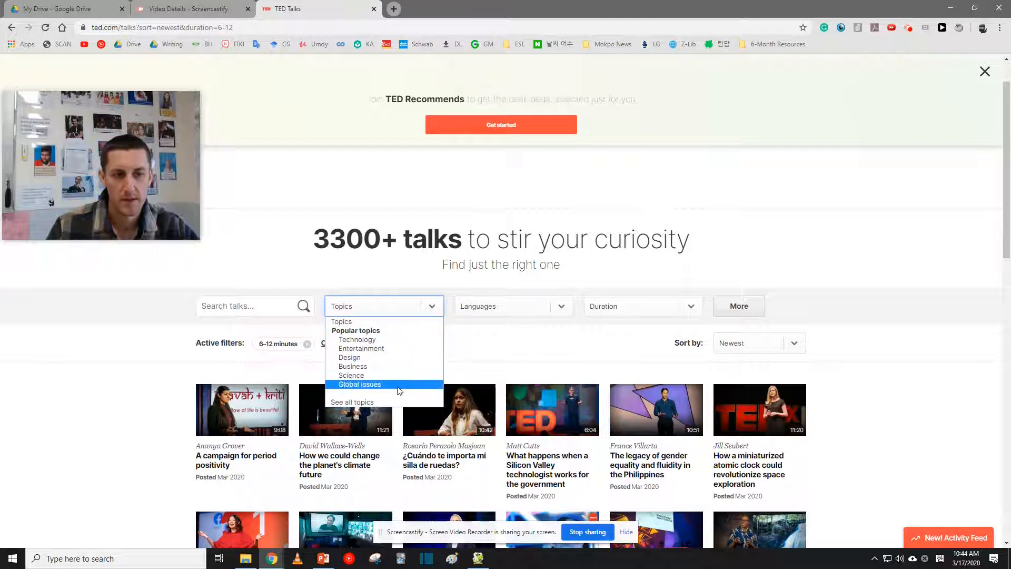
left_click(352, 402)
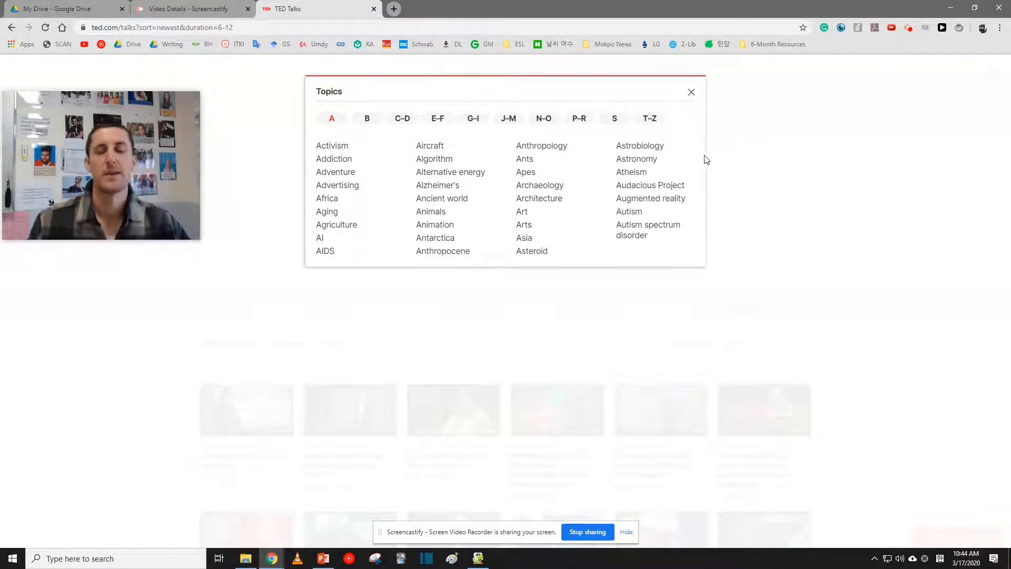
mouse_move(618, 222)
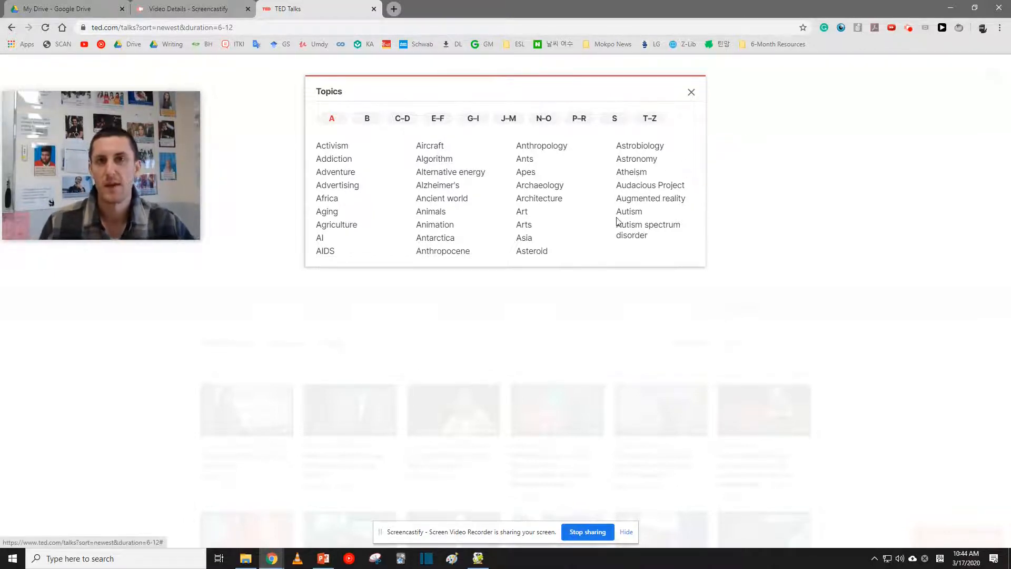
mouse_move(466, 148)
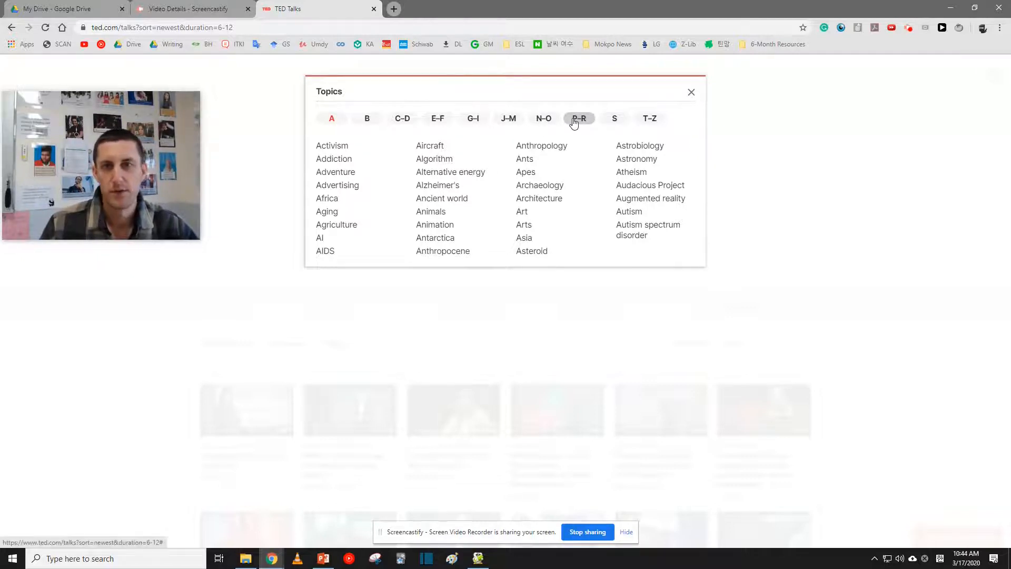
left_click(578, 118)
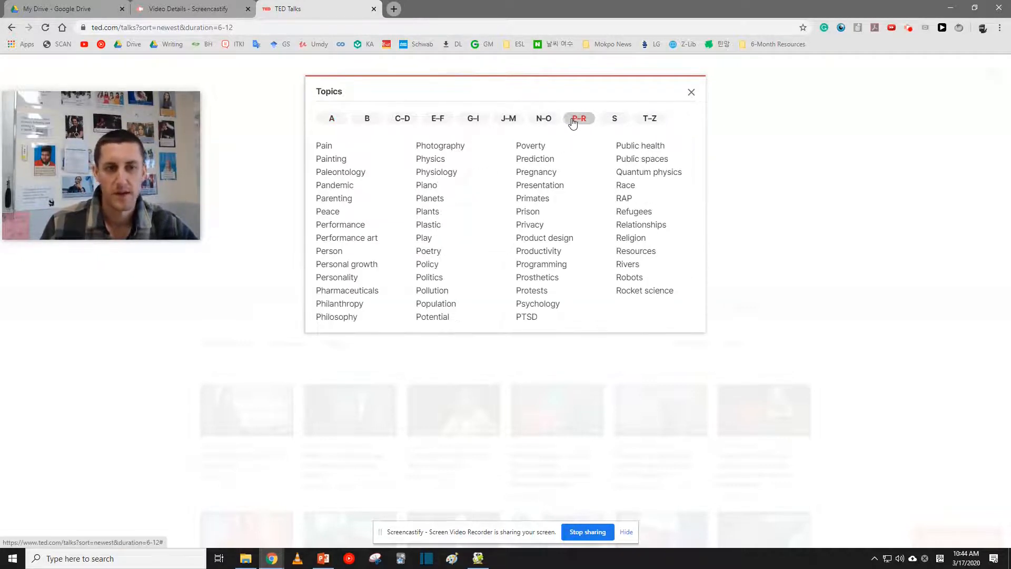
mouse_move(504, 320)
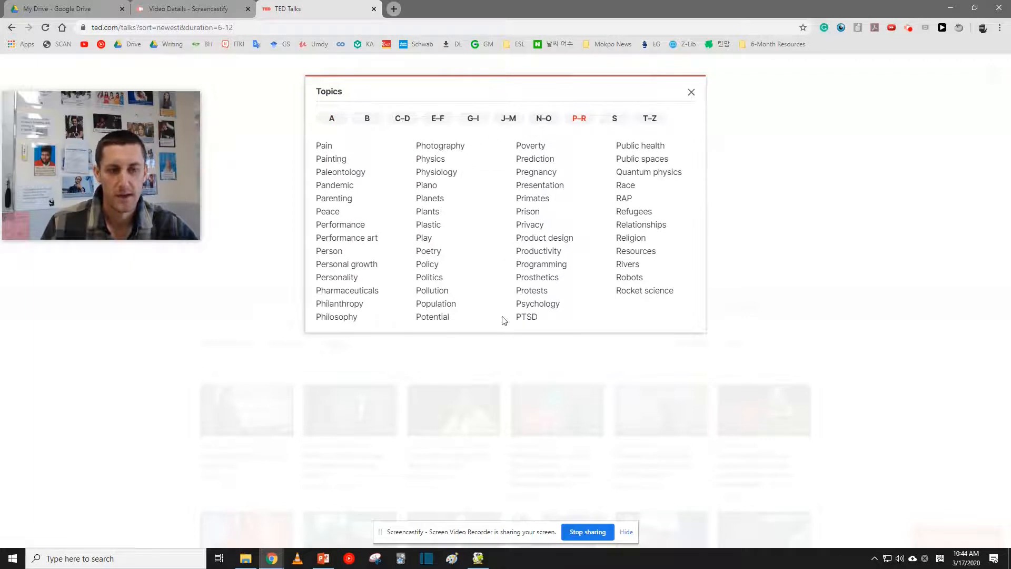
left_click(539, 303)
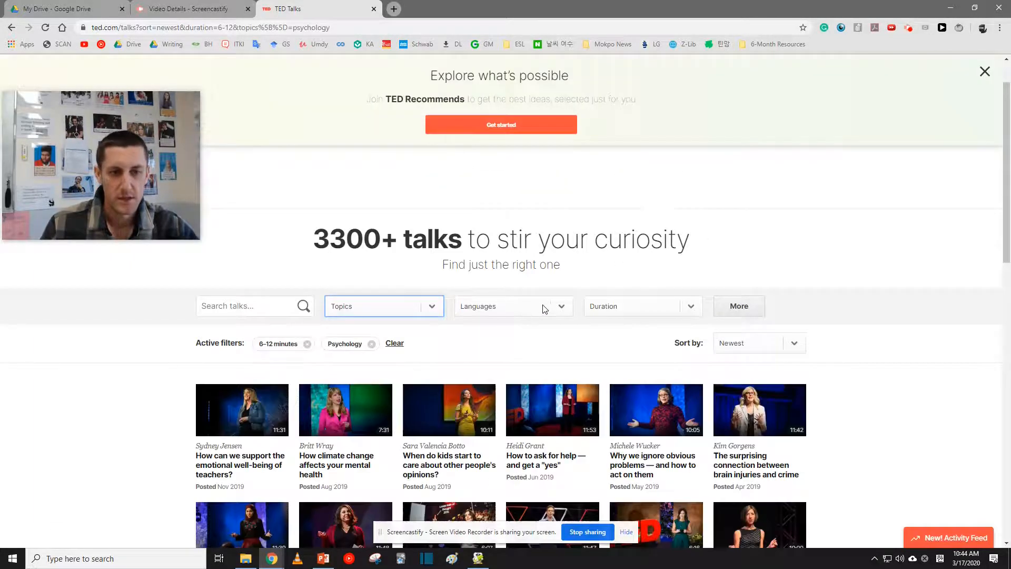
left_click(384, 305)
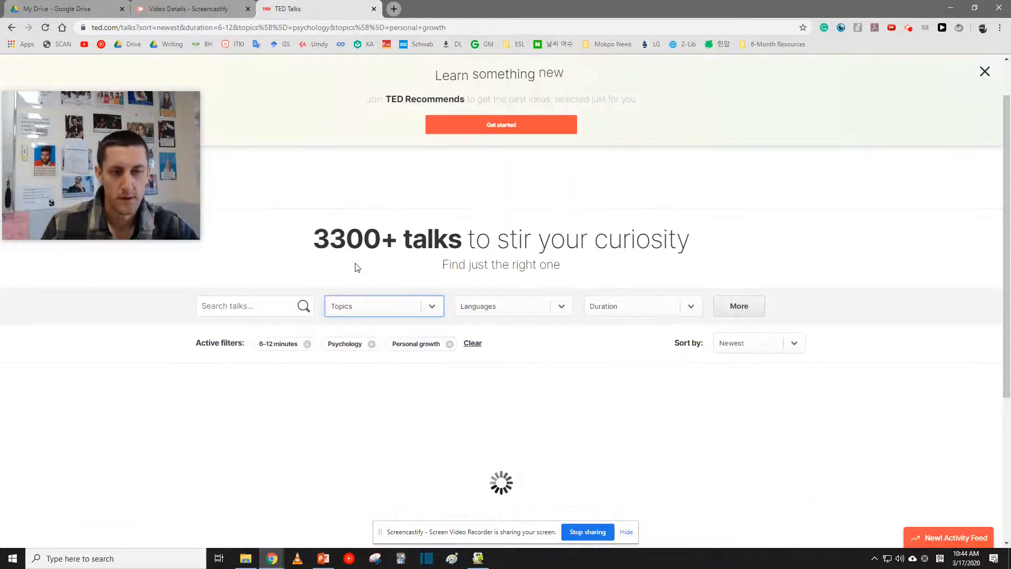
Add the Education topic filter from the E–F group, leaving two matching talks.
left_click(383, 305)
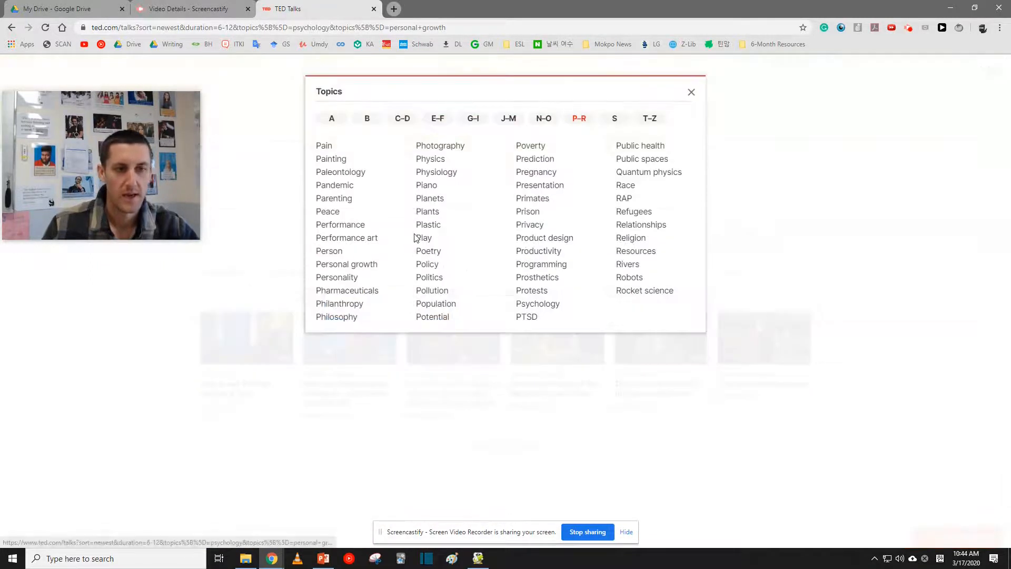
left_click(437, 118)
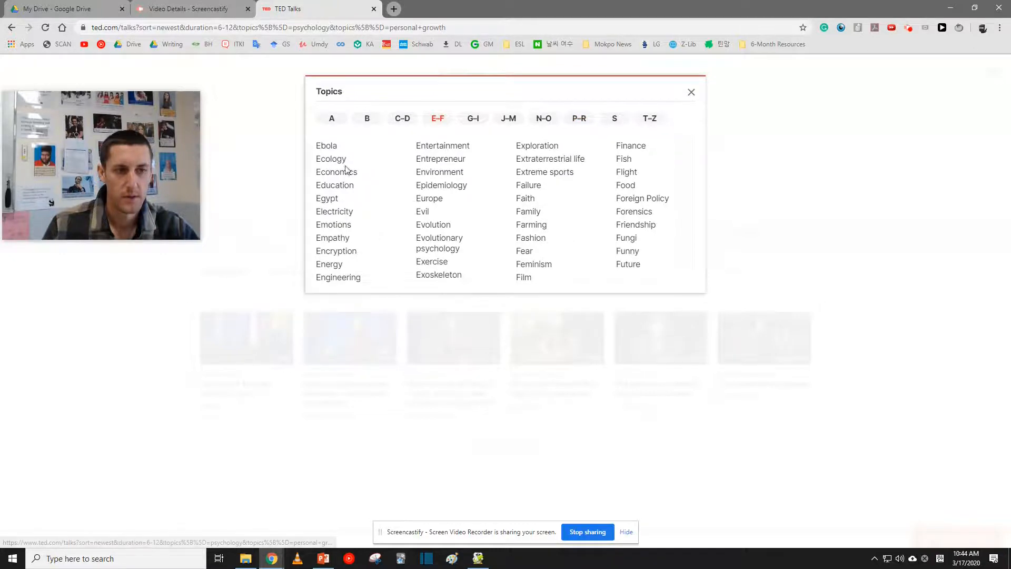
left_click(335, 185)
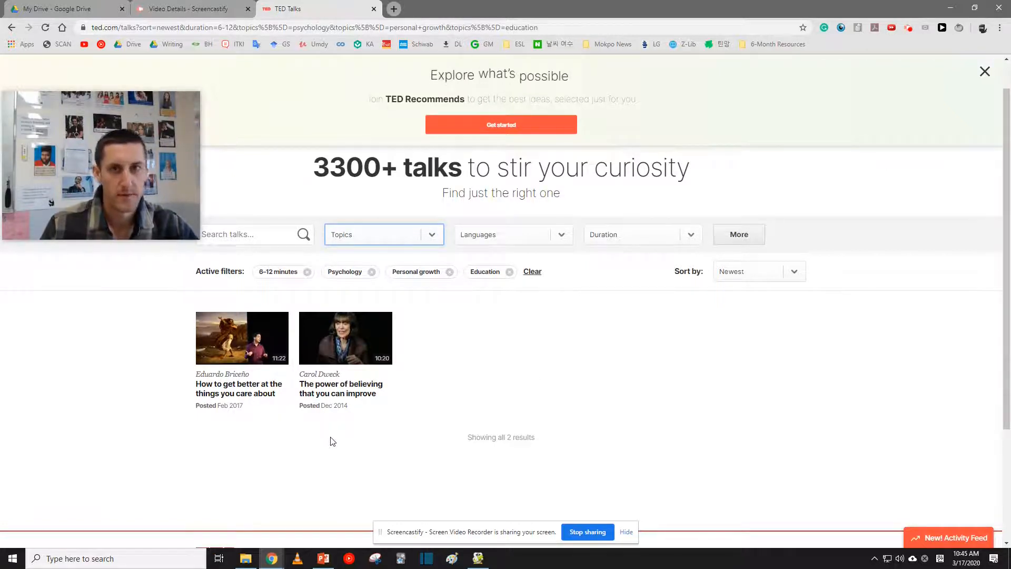
left_click(341, 389)
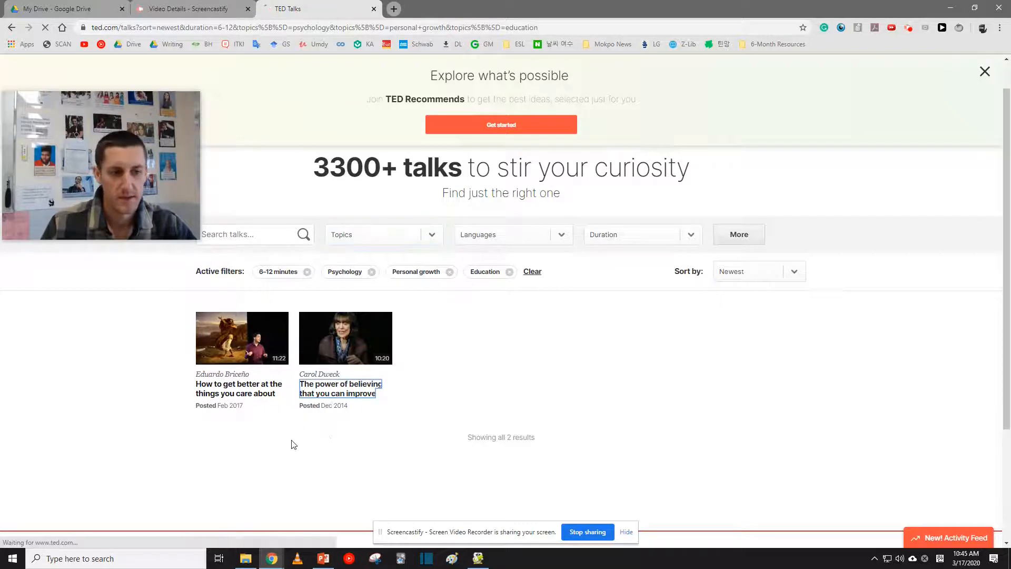
Open Carol Dweck's talk 'The power of believing that you can improve' and its Share options.
left_click(340, 389)
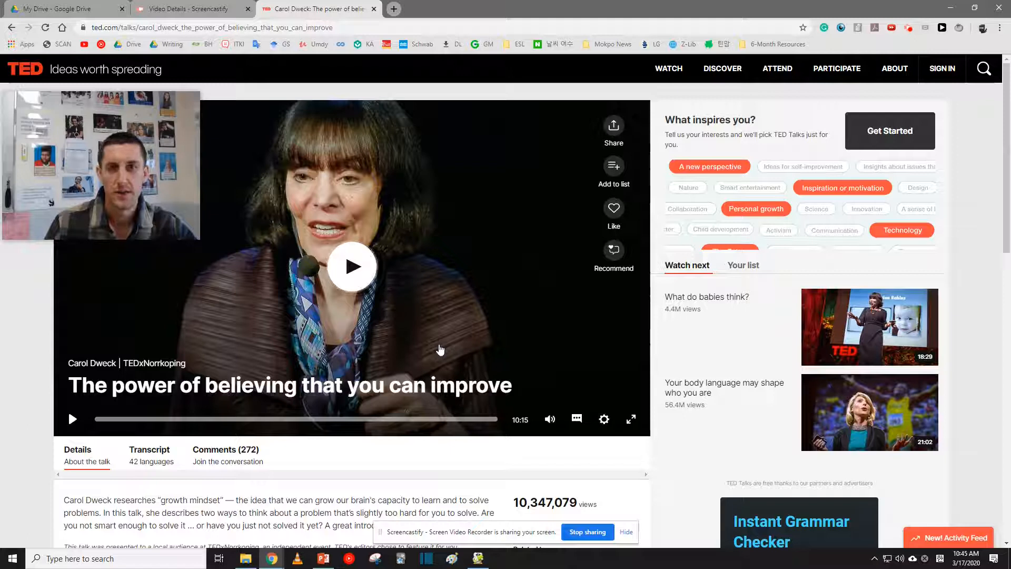
left_click(577, 420)
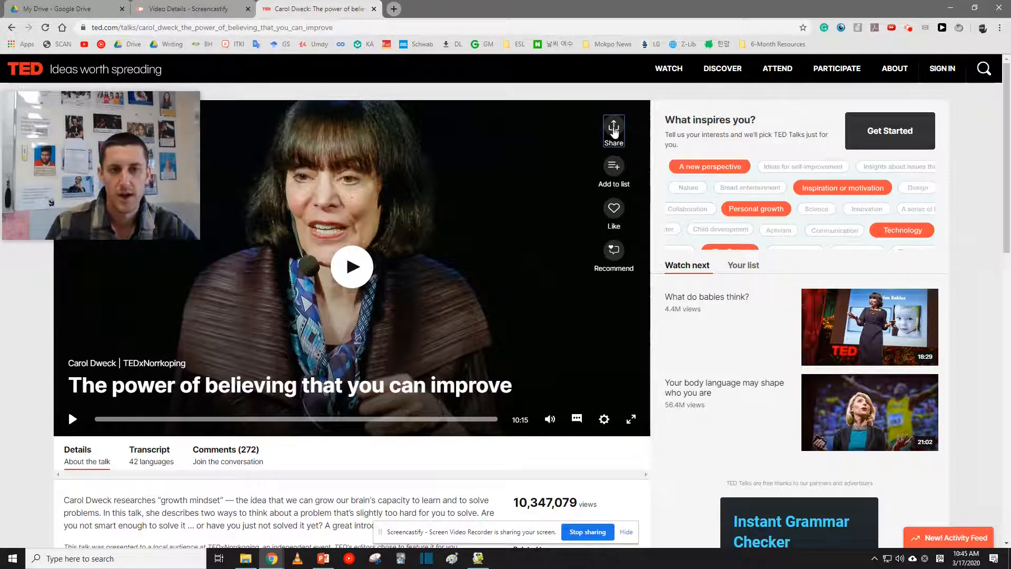
left_click(614, 131)
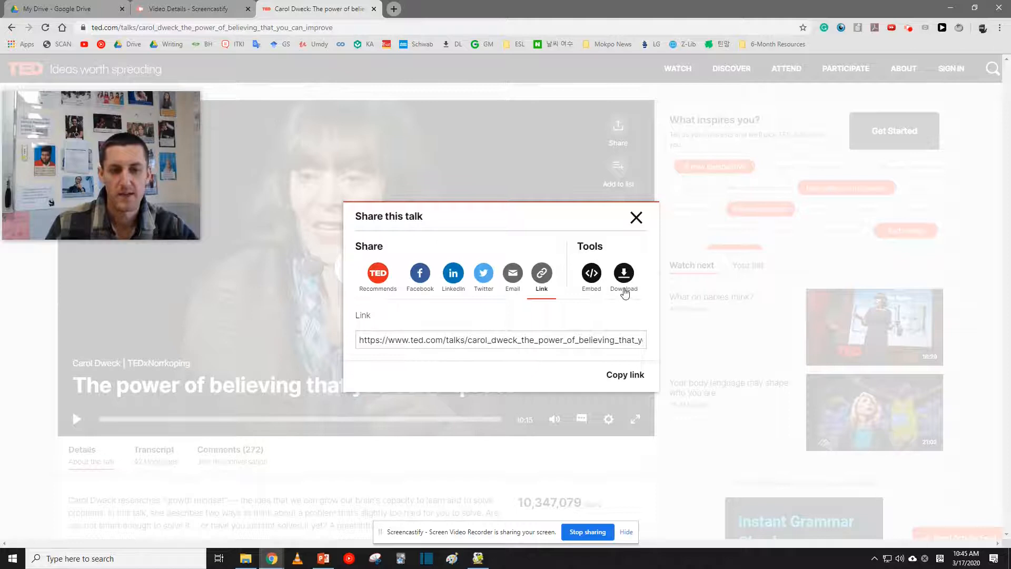
Choose English subtitles in the talk's Download tool.
left_click(622, 272)
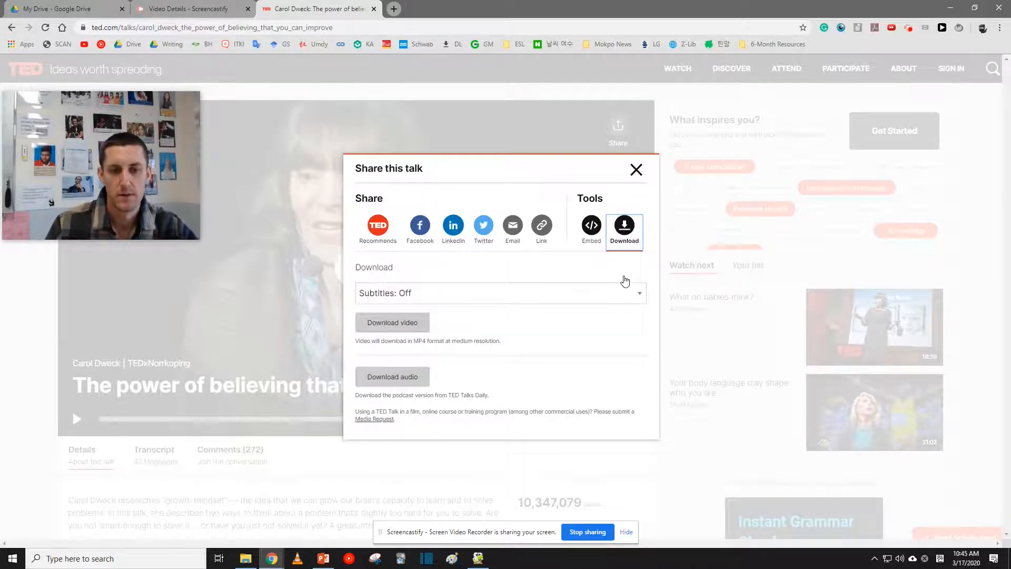
left_click(499, 293)
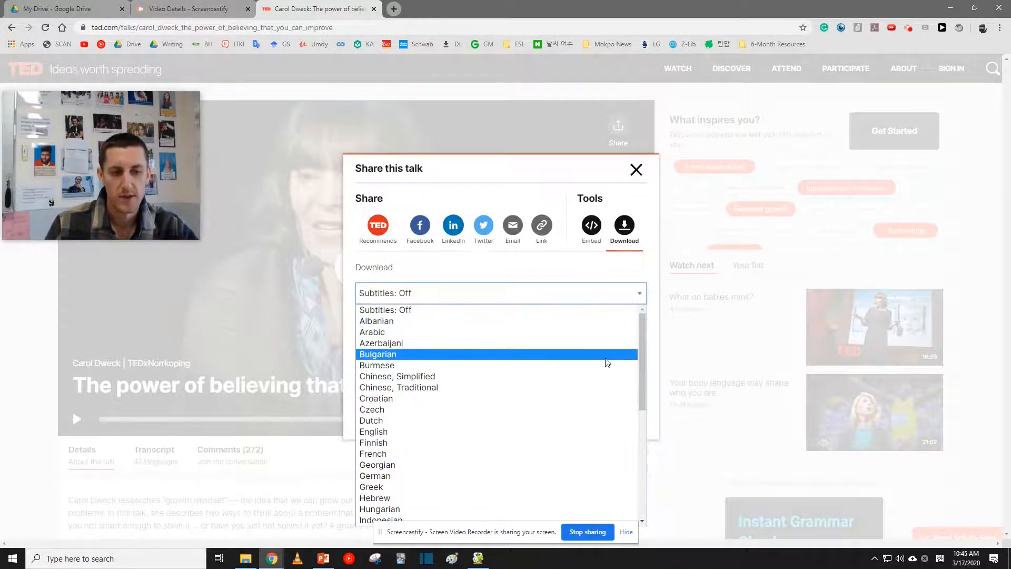
scroll("down", 3)
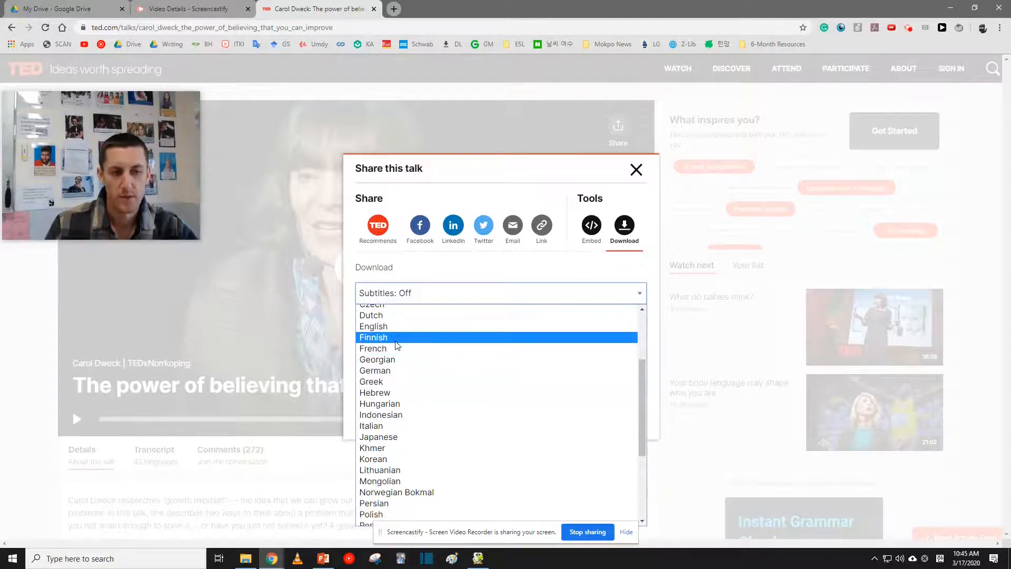
left_click(373, 326)
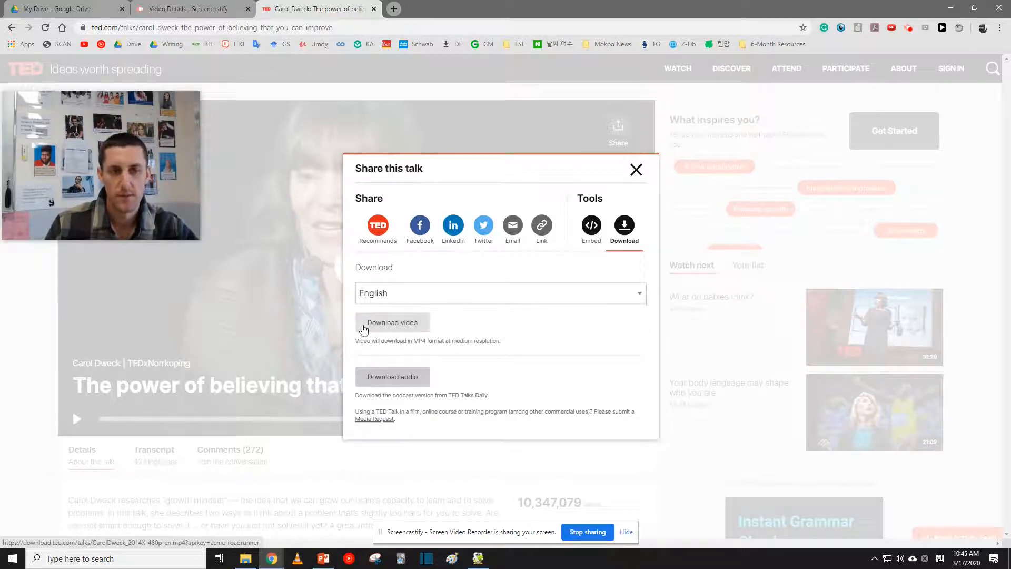
Start the MP4 video download and return to the TED Talks library.
left_click(392, 322)
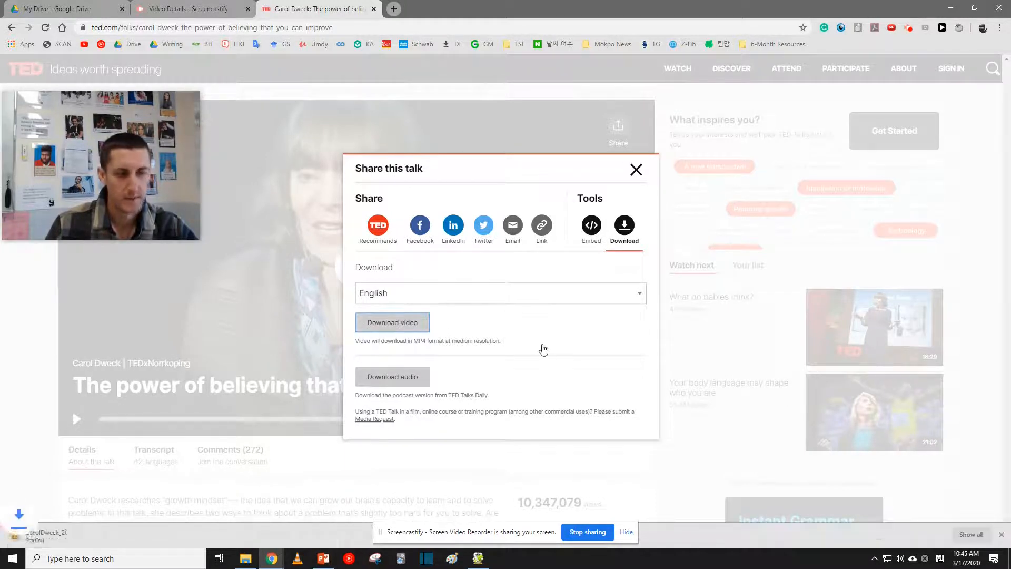
left_click(392, 322)
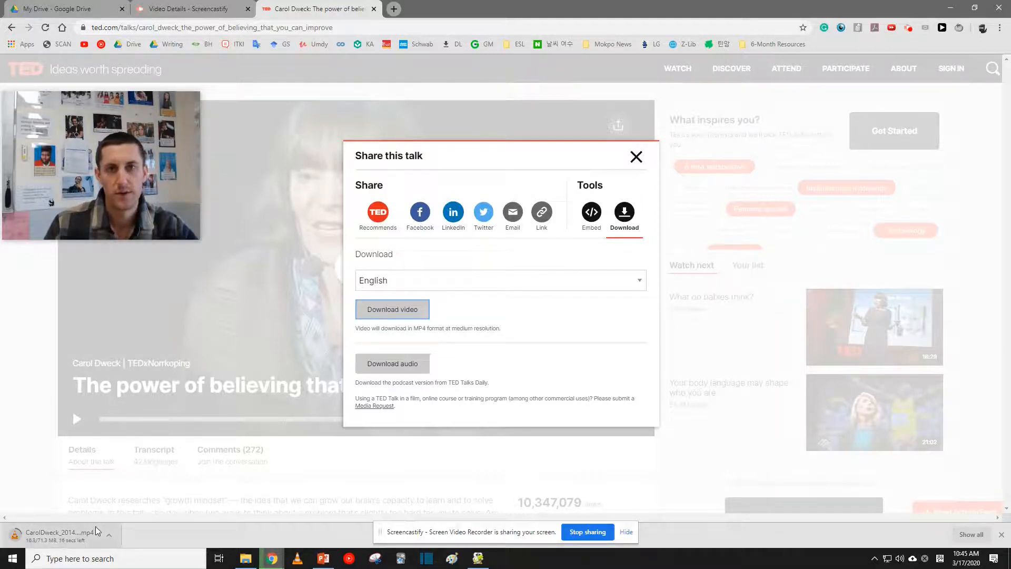
left_click(723, 68)
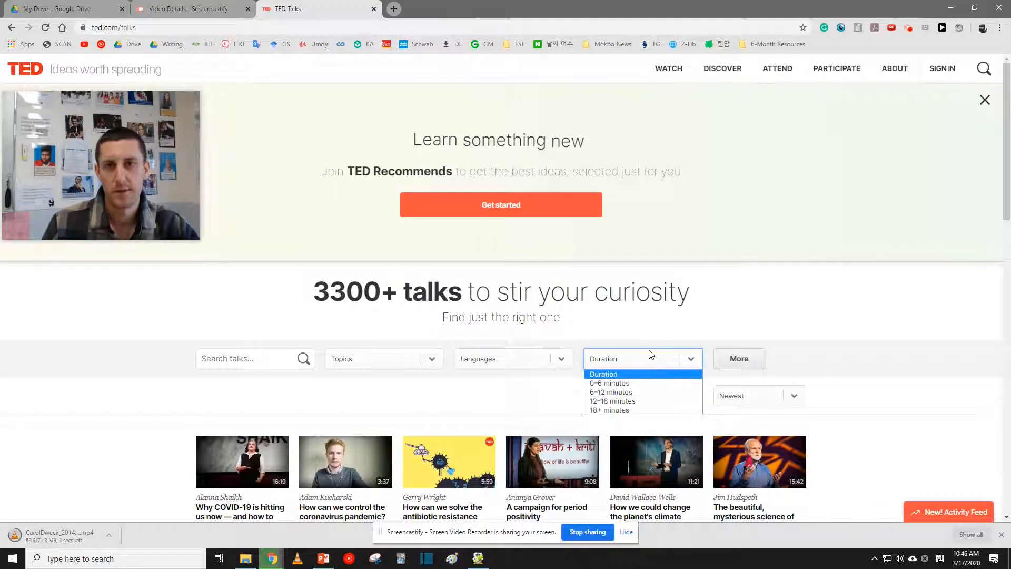
Filter talks to 6–12 minutes and the Education topic.
left_click(610, 392)
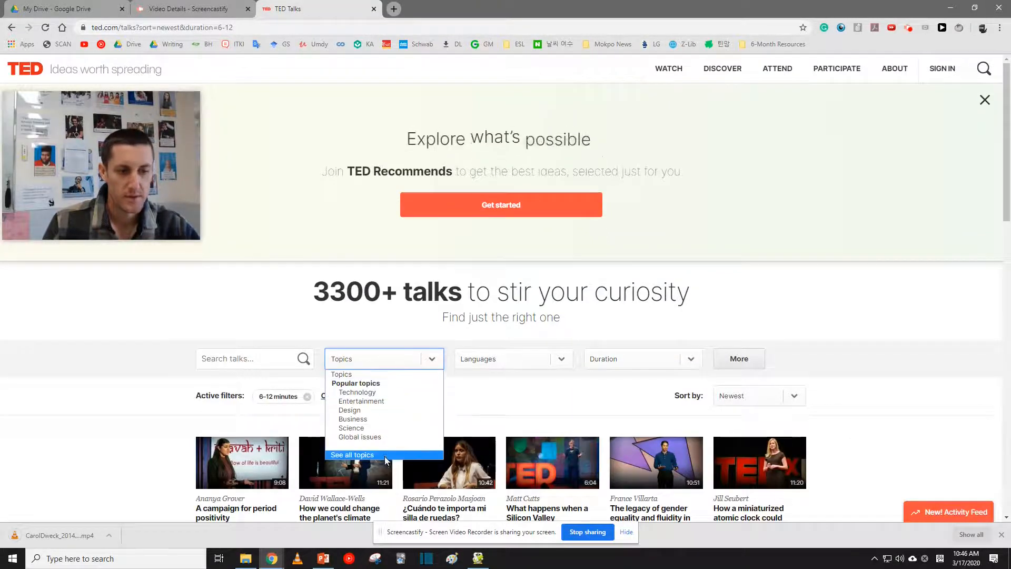
left_click(352, 456)
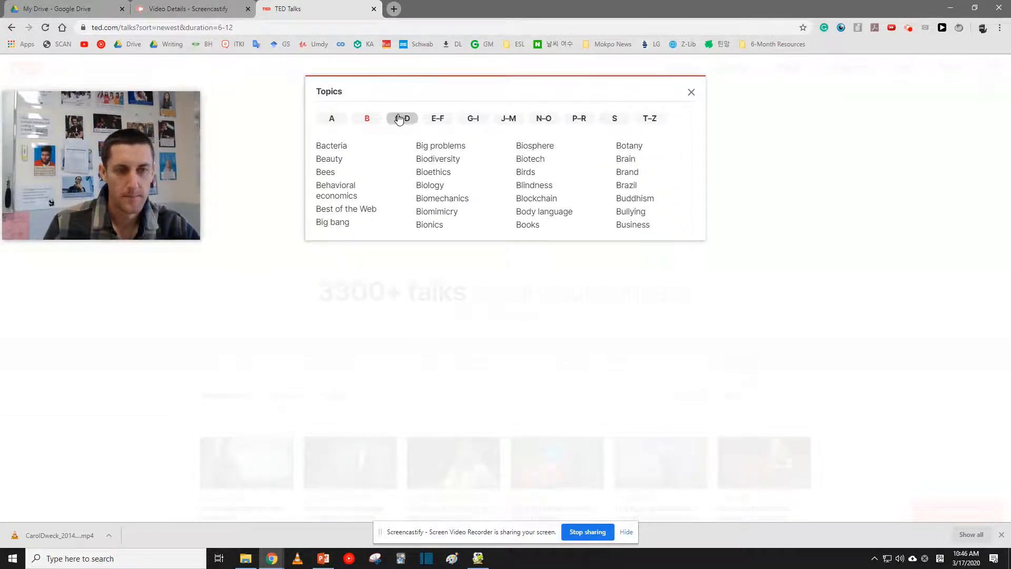
left_click(437, 118)
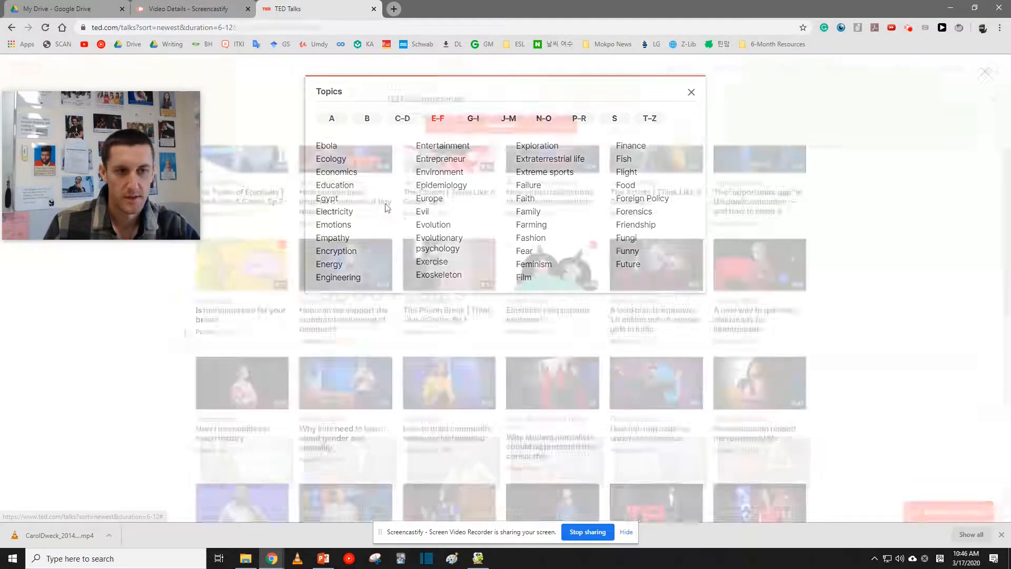
left_click(335, 185)
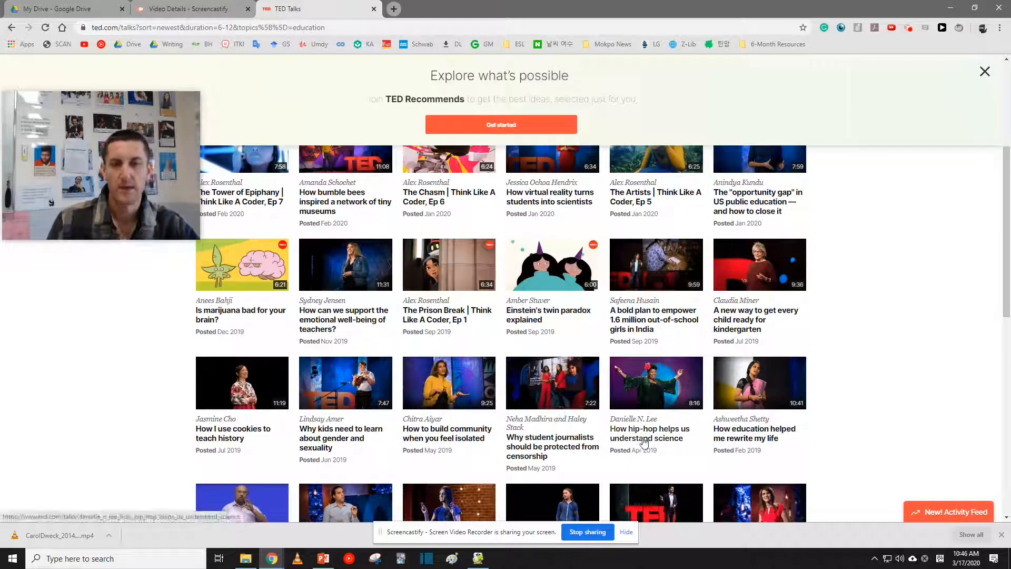
Open Danielle N. Lee's talk 'How hip-hop helps us understand science'.
left_click(649, 433)
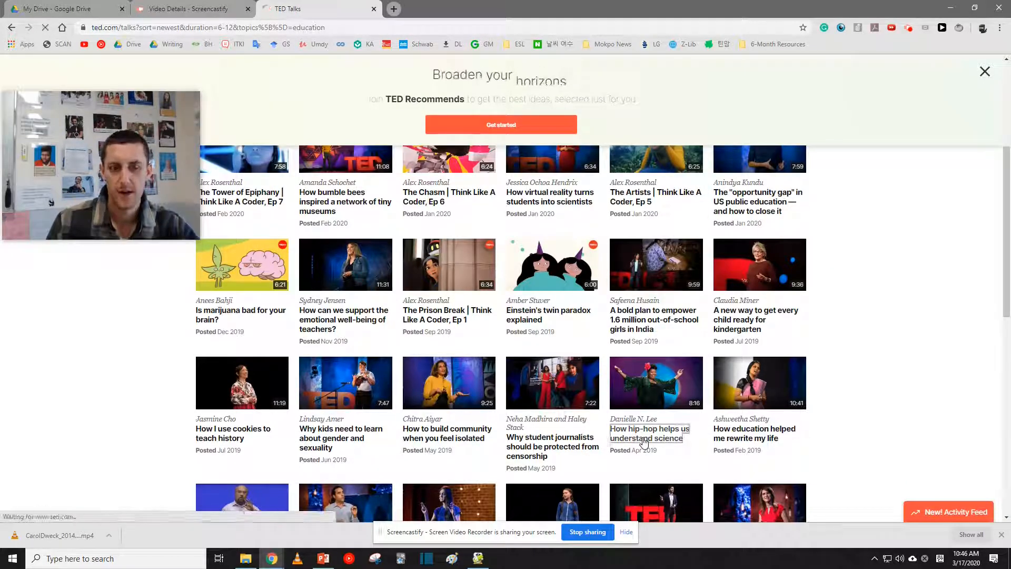
left_click(646, 433)
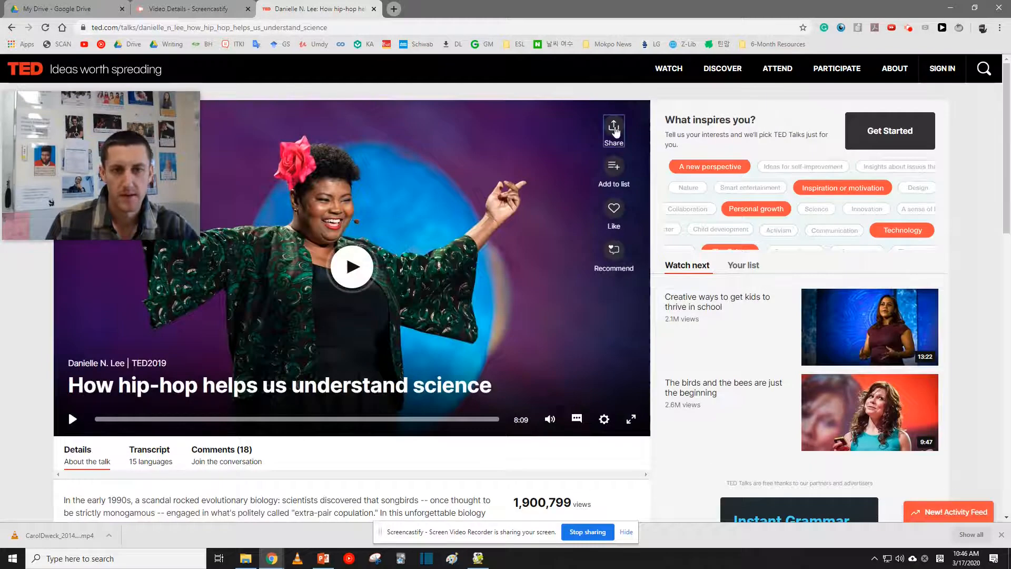
Download the hip-hop science talk as an MP4 video without subtitles via Share > Download.
left_click(613, 131)
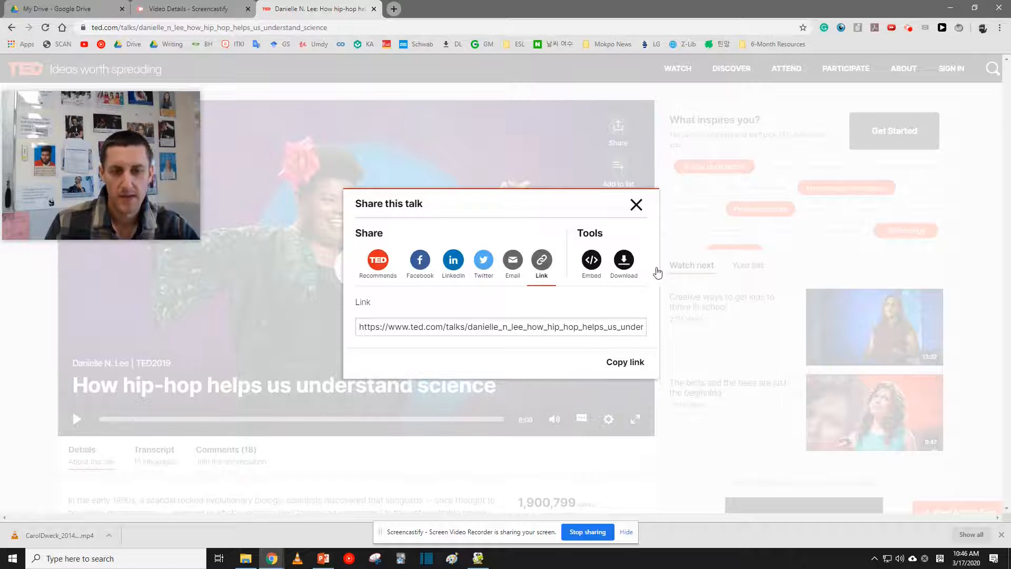
mouse_move(632, 282)
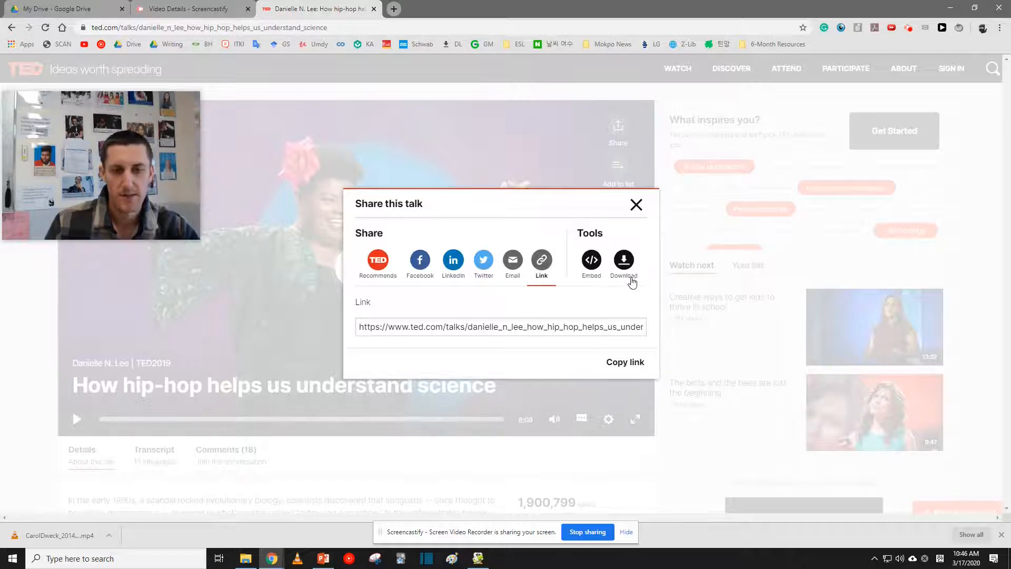
mouse_move(630, 280)
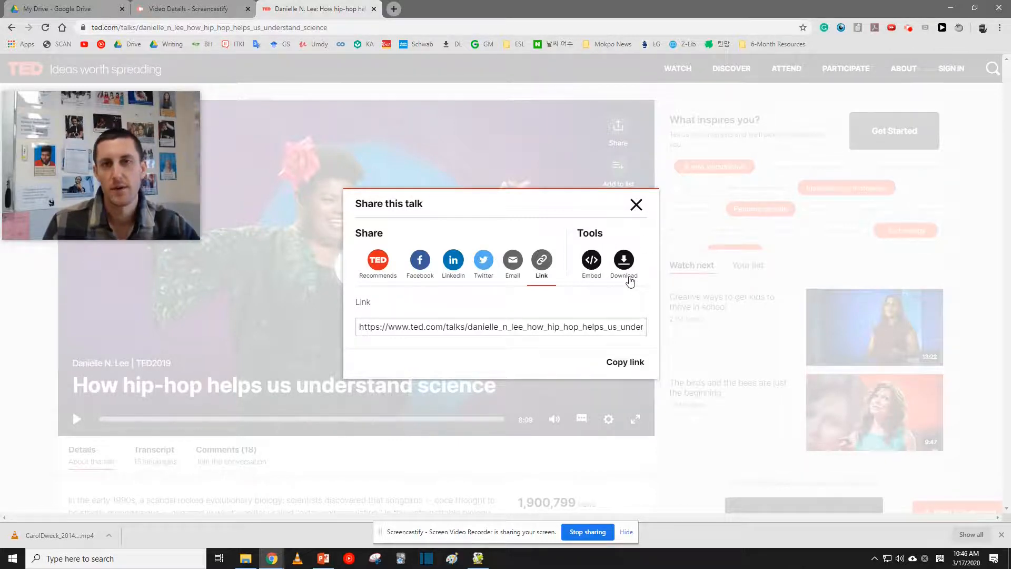
mouse_move(606, 264)
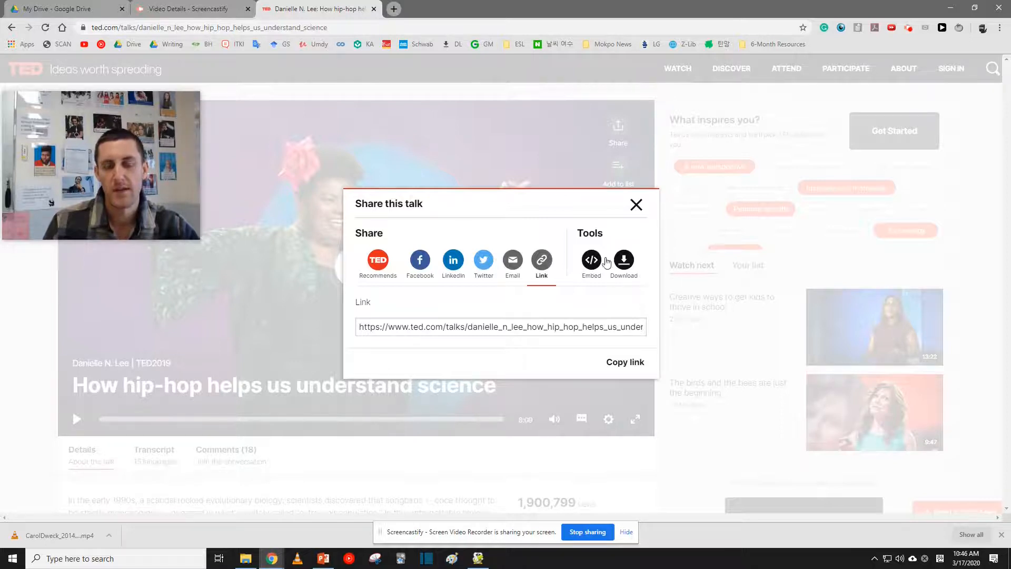
mouse_move(635, 285)
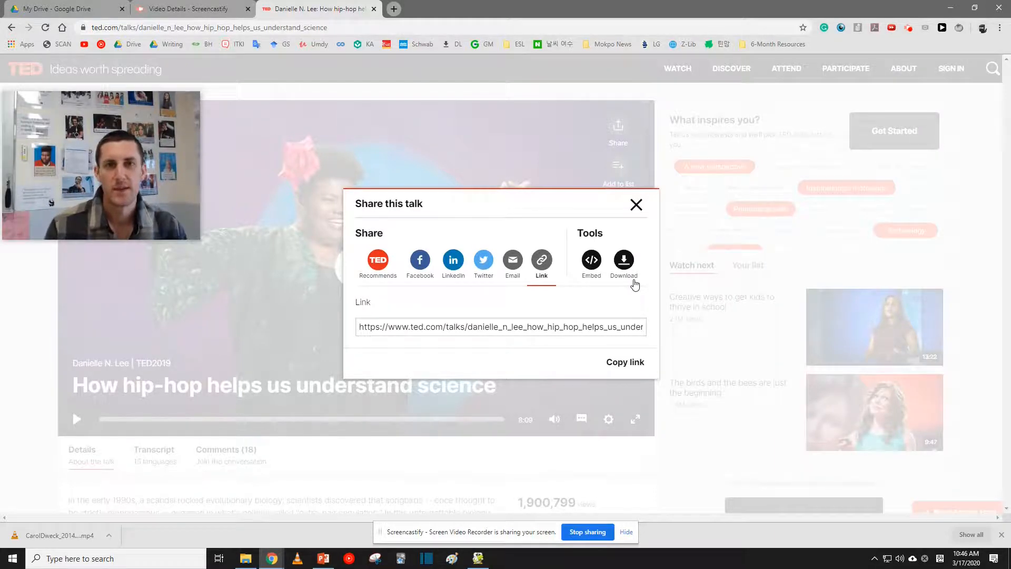
left_click(623, 260)
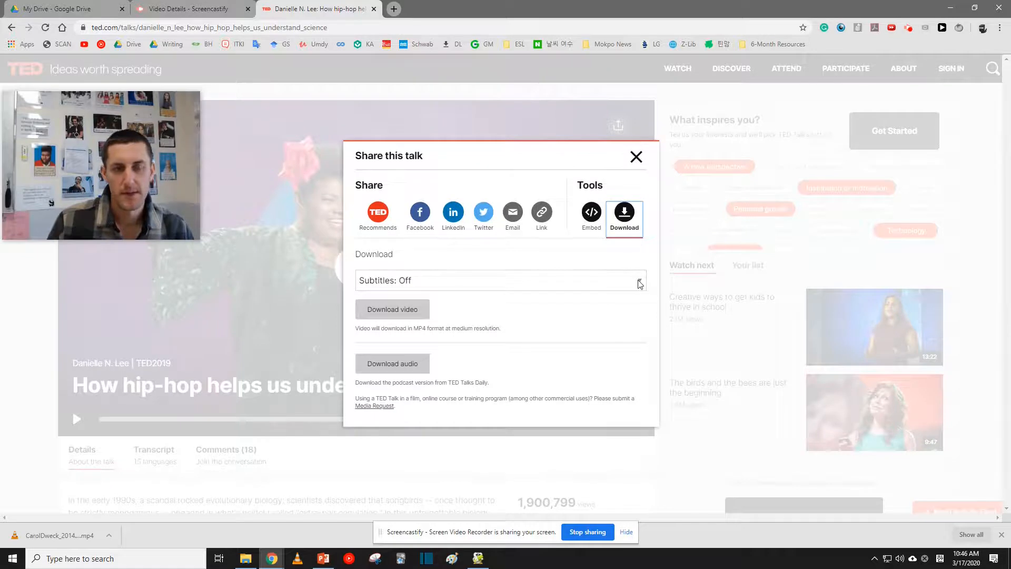
mouse_move(492, 331)
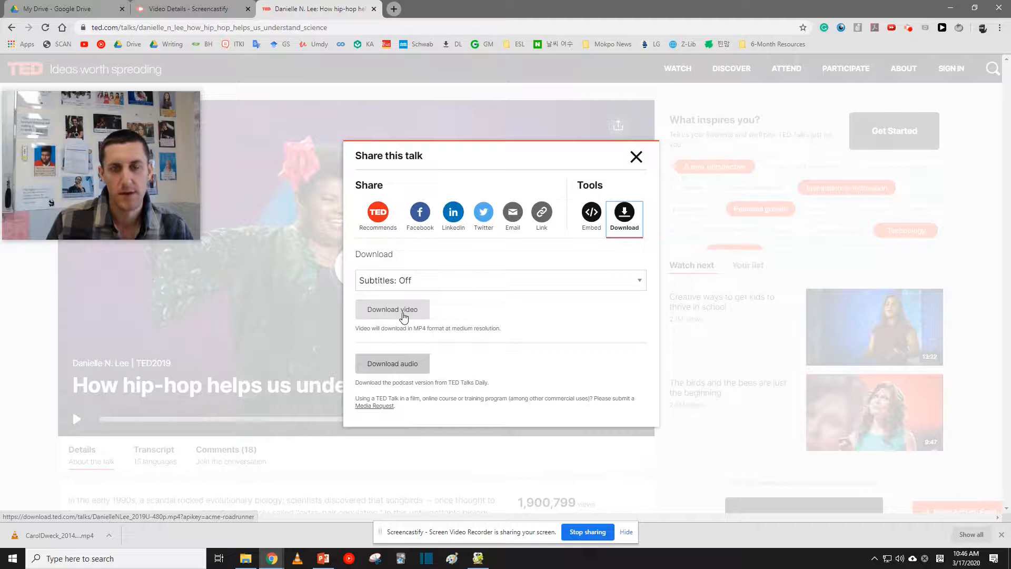
left_click(392, 308)
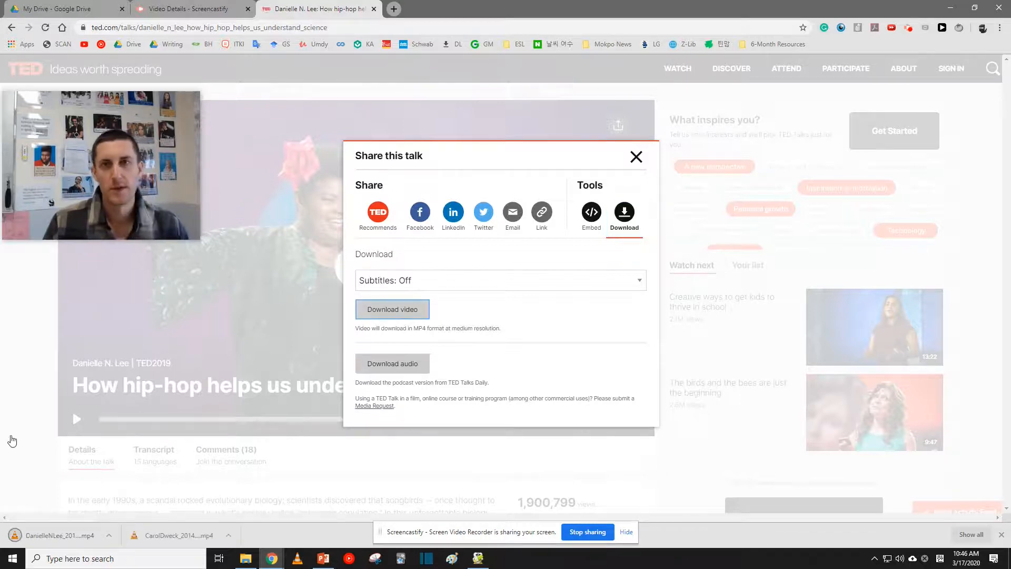